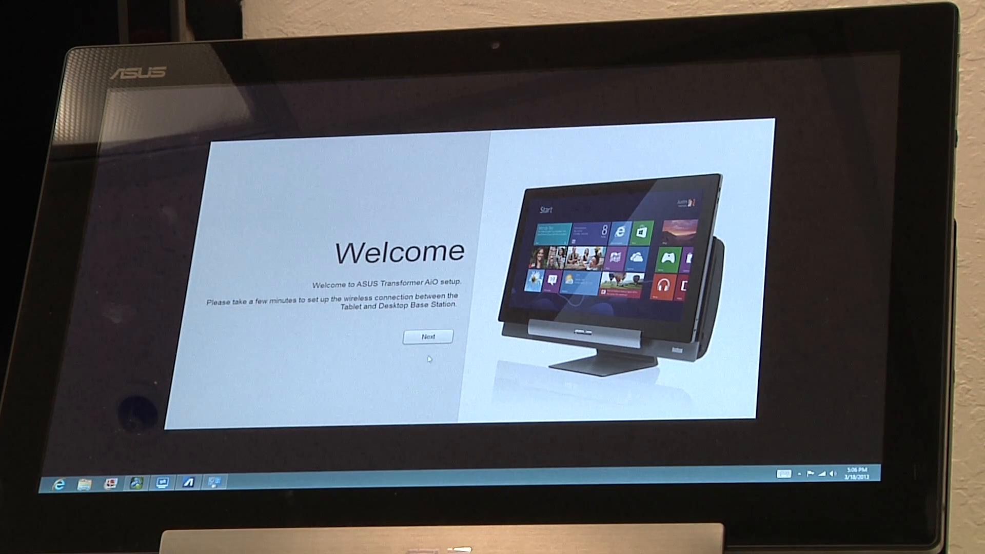
- Advance past the welcome screen to the wireless connection setup
left_click(427, 337)
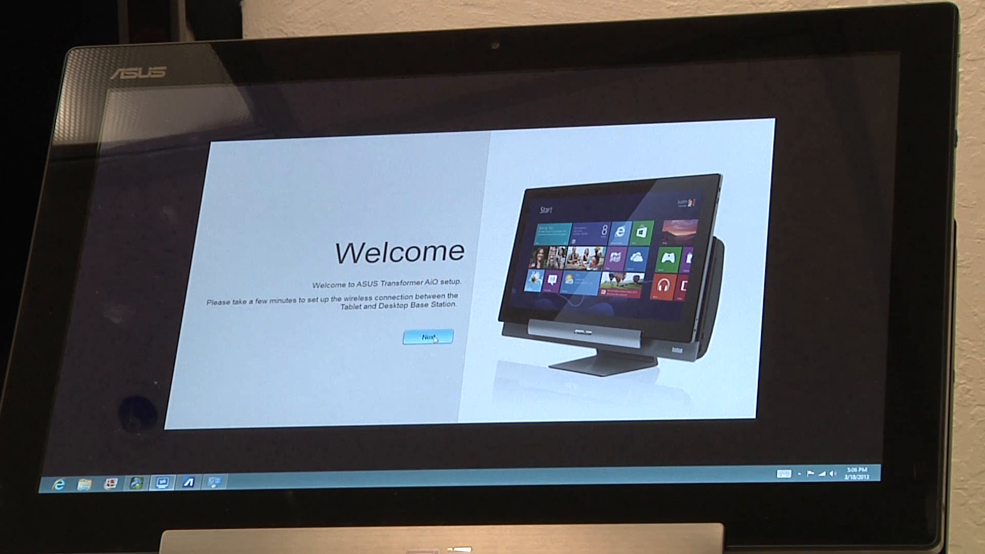
left_click(427, 338)
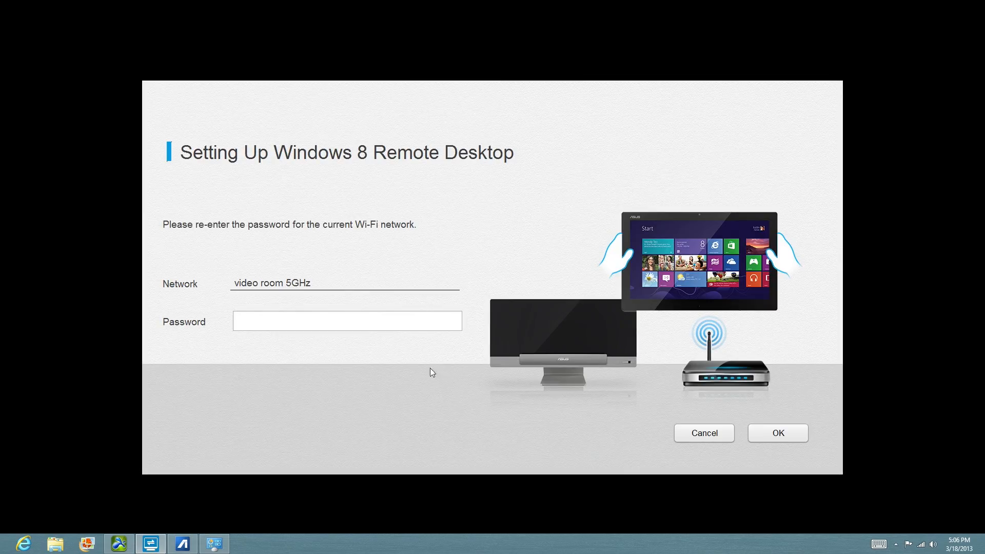
left_click(346, 320)
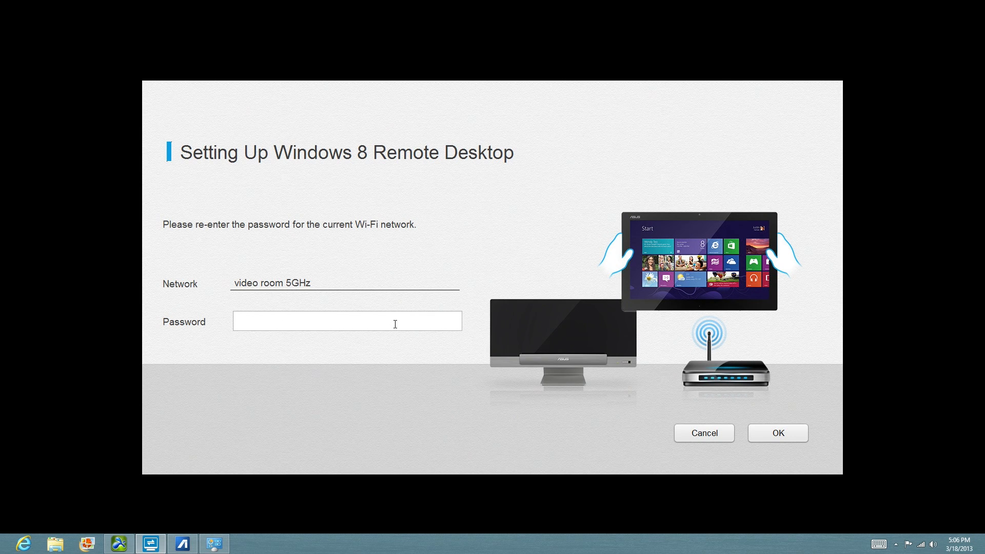
left_click(346, 321)
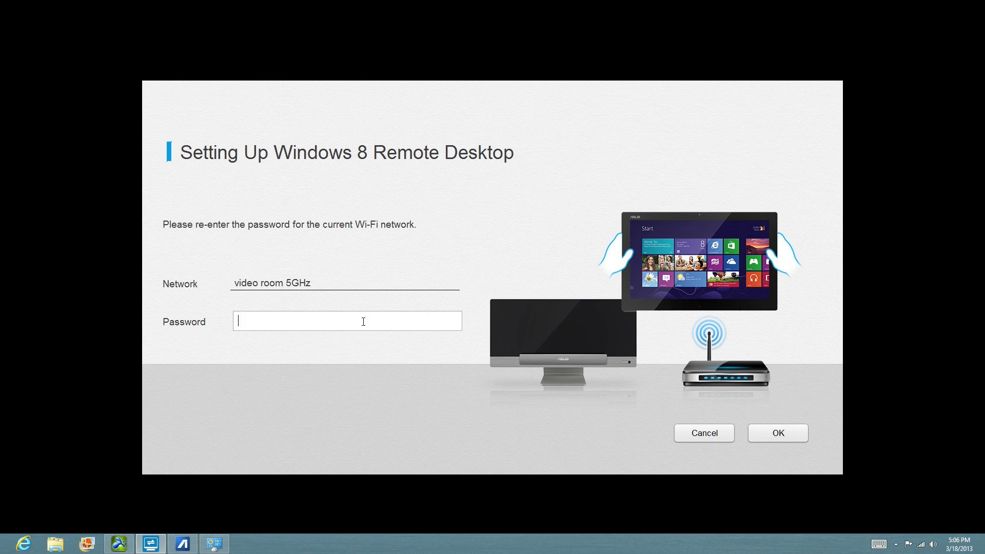
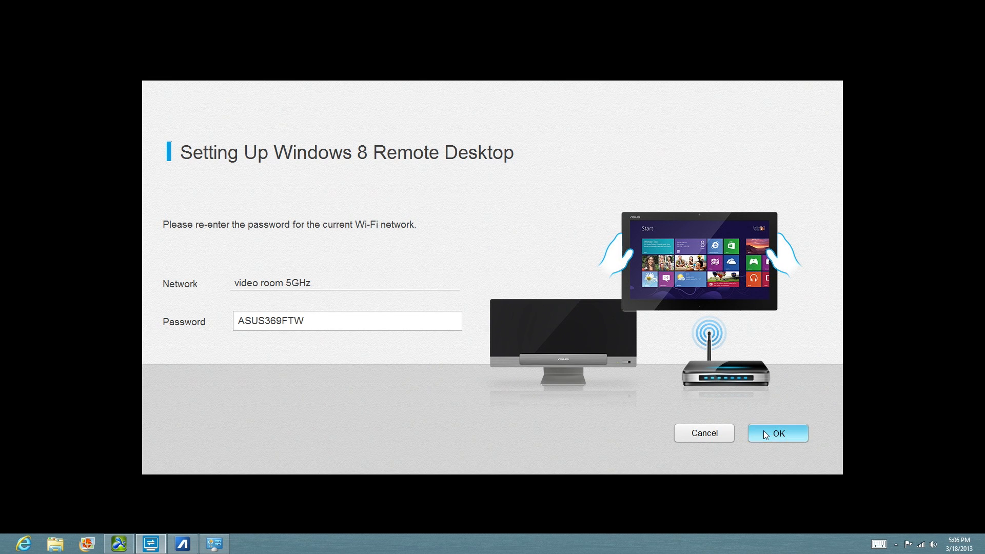
- Submit the password with OK to reach the Setup Is Complete screen
left_click(777, 433)
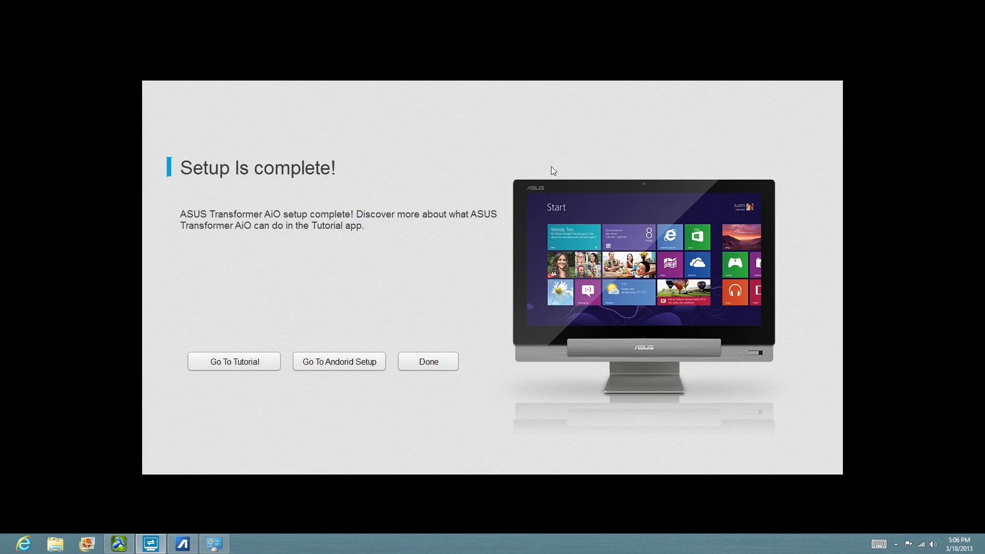
mouse_move(245, 215)
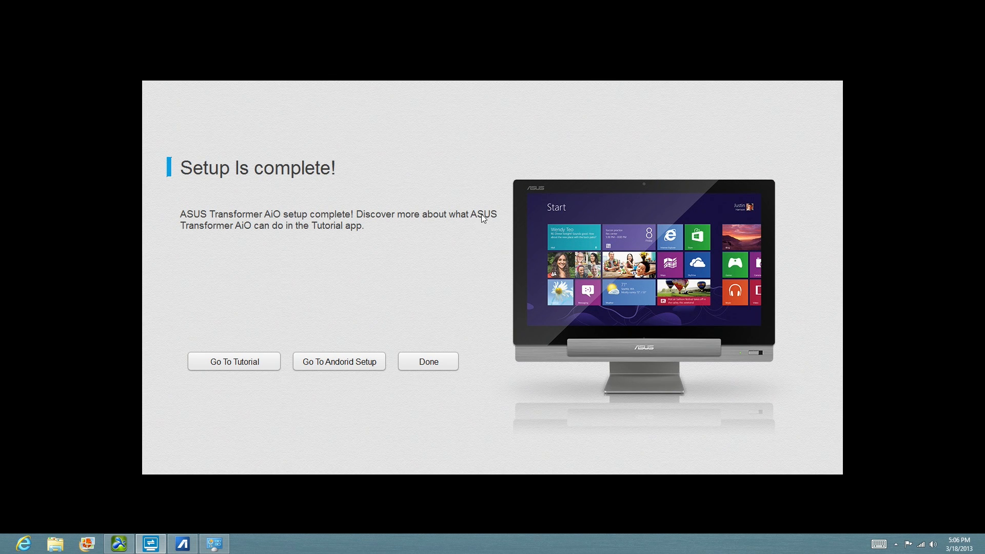
mouse_move(391, 279)
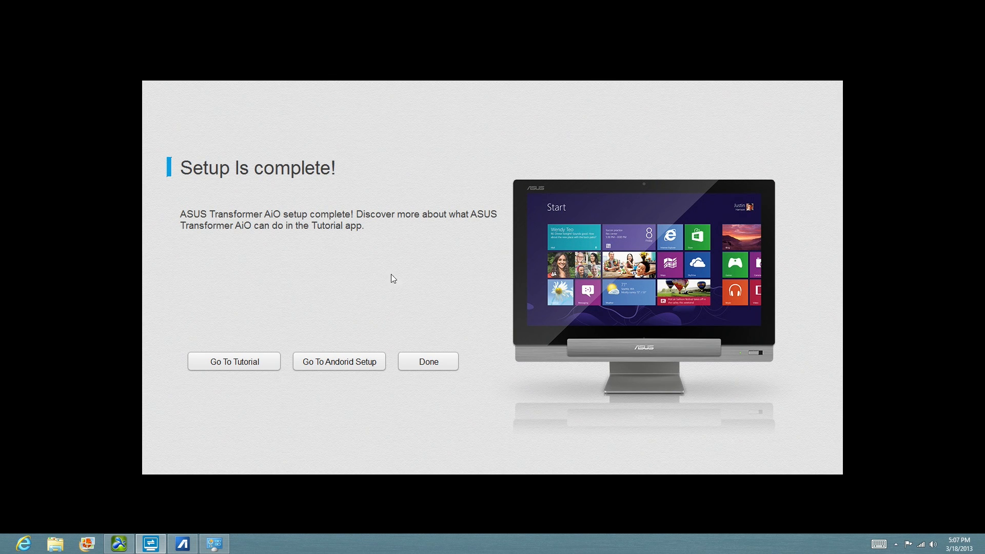